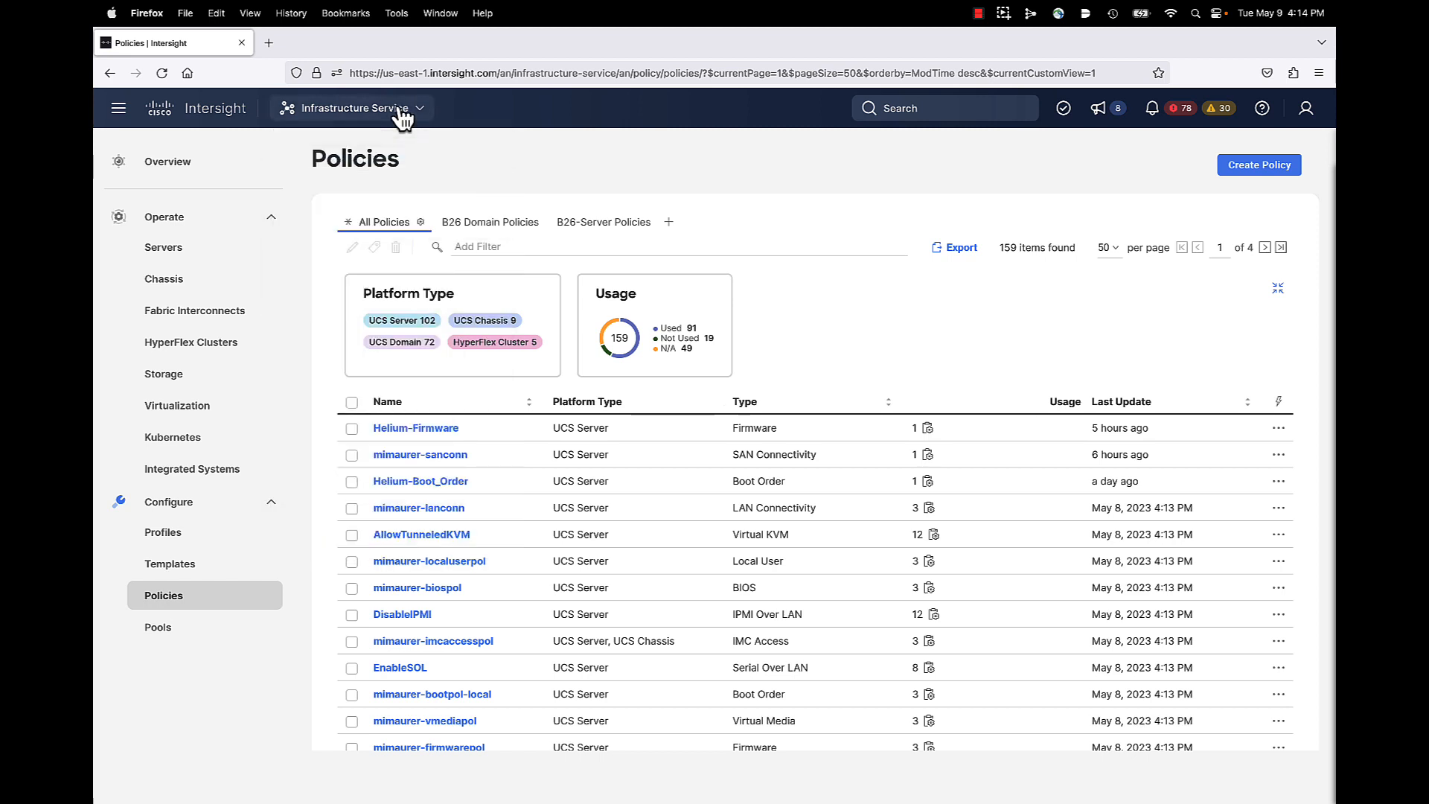
pyautogui.moveTo(169, 610)
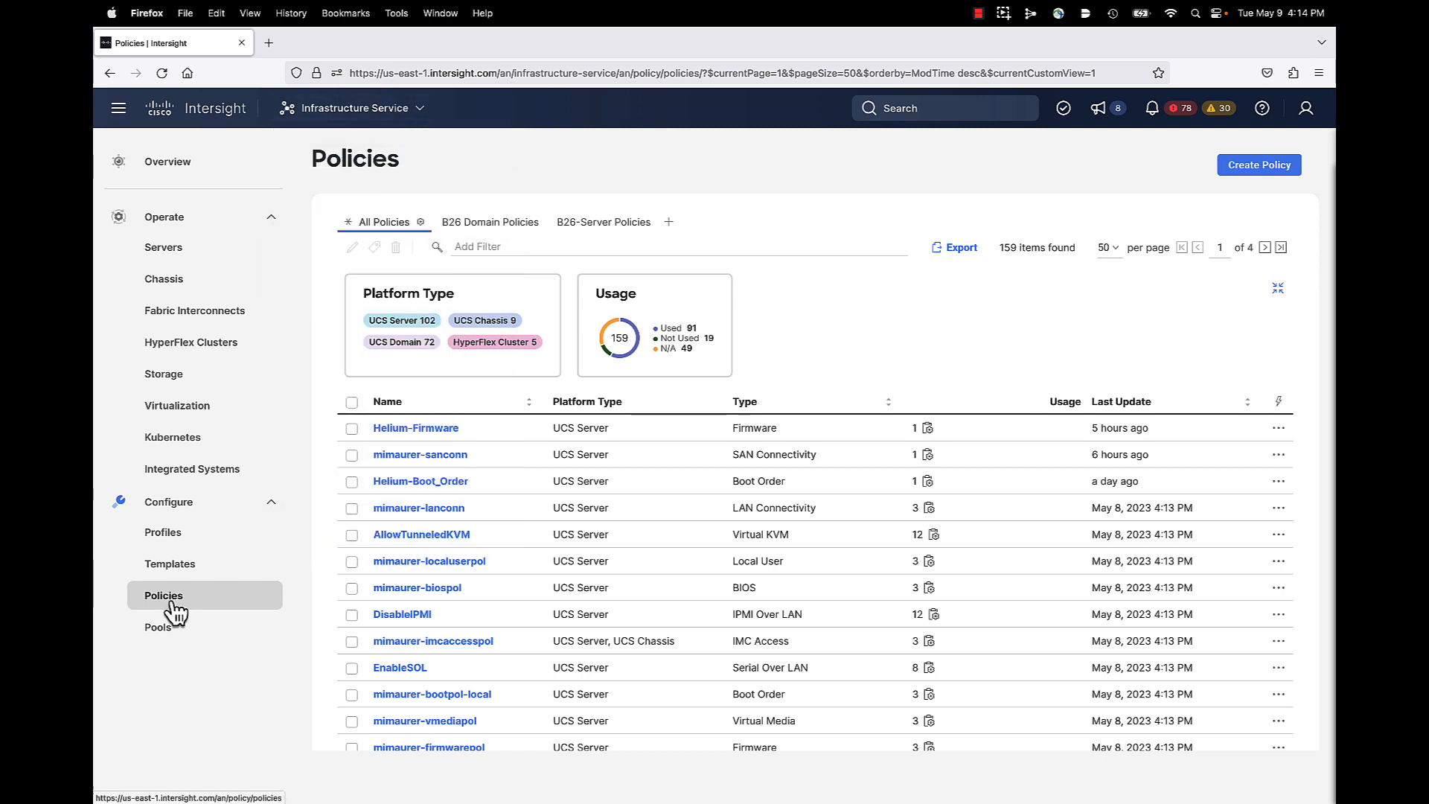
# Start a new UCS Domain policy of type Network Connectivity
pyautogui.click(1259, 164)
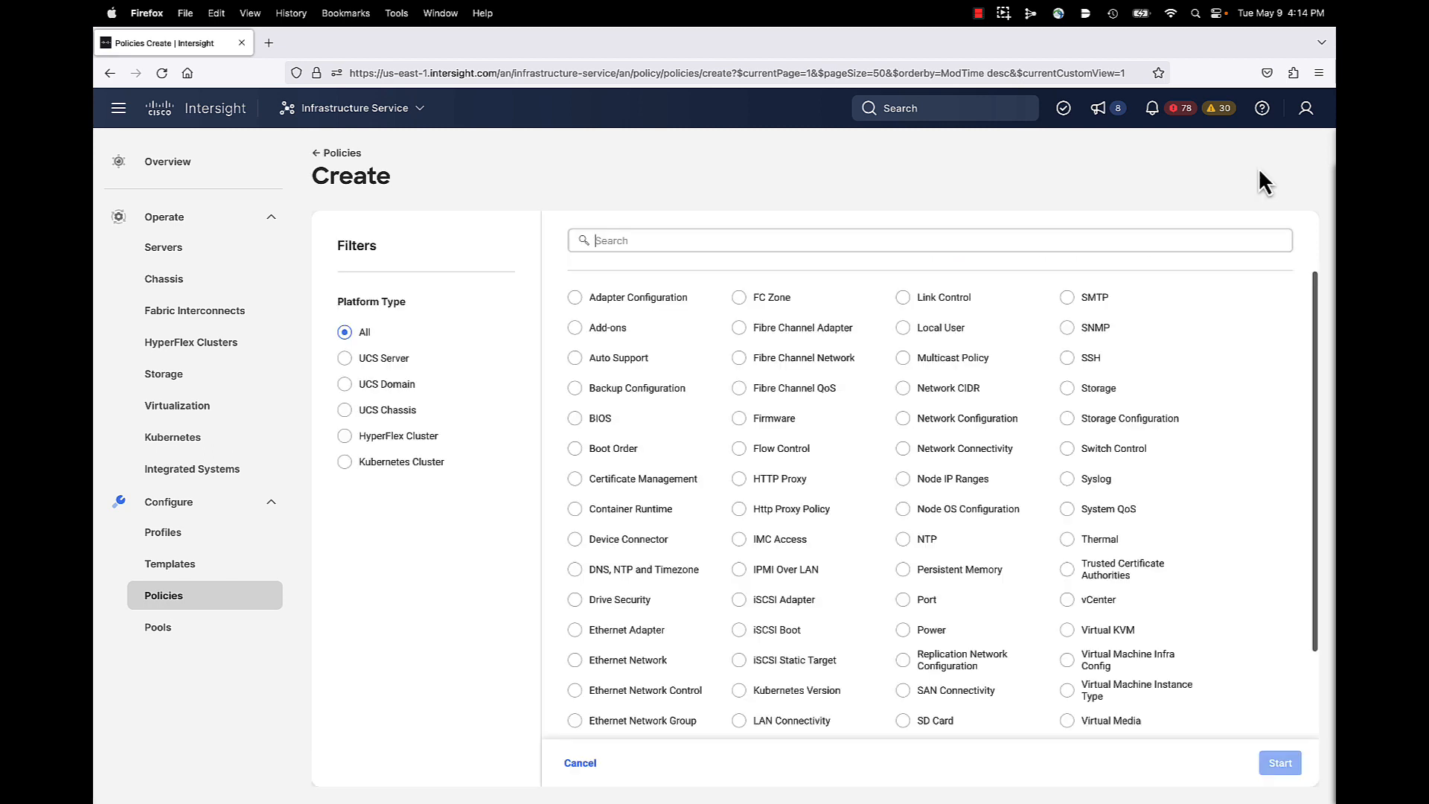
pyautogui.moveTo(392, 399)
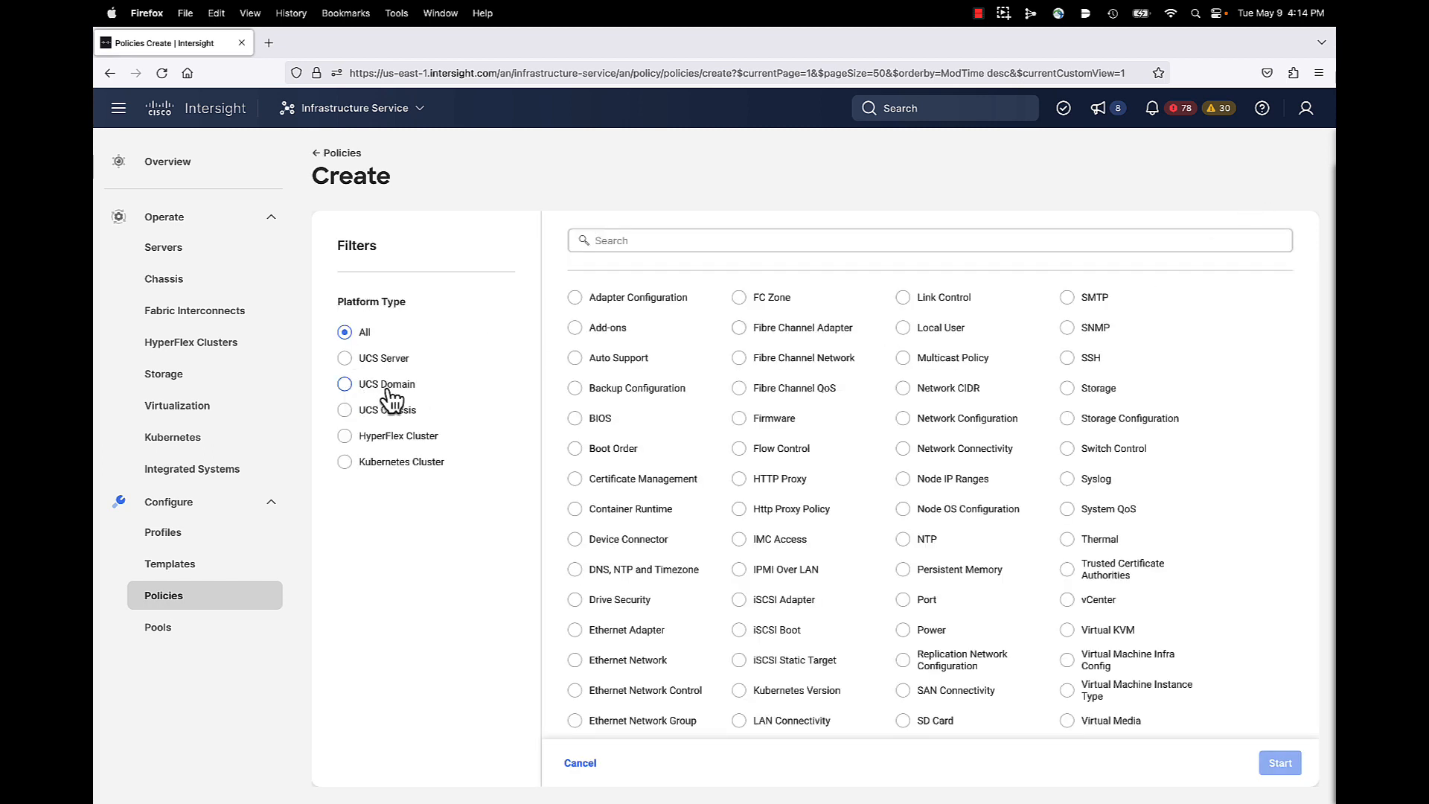
pyautogui.click(344, 384)
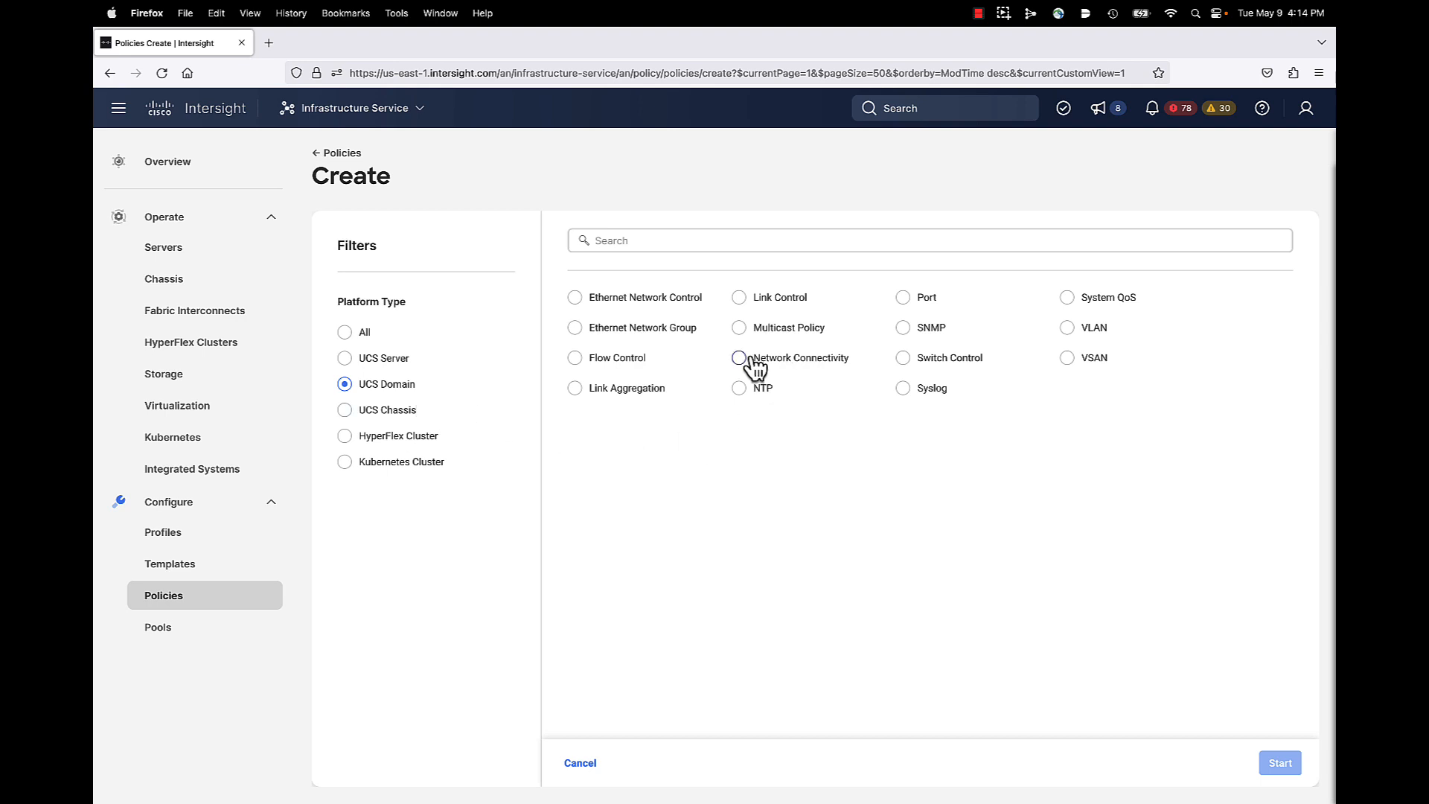
pyautogui.click(739, 357)
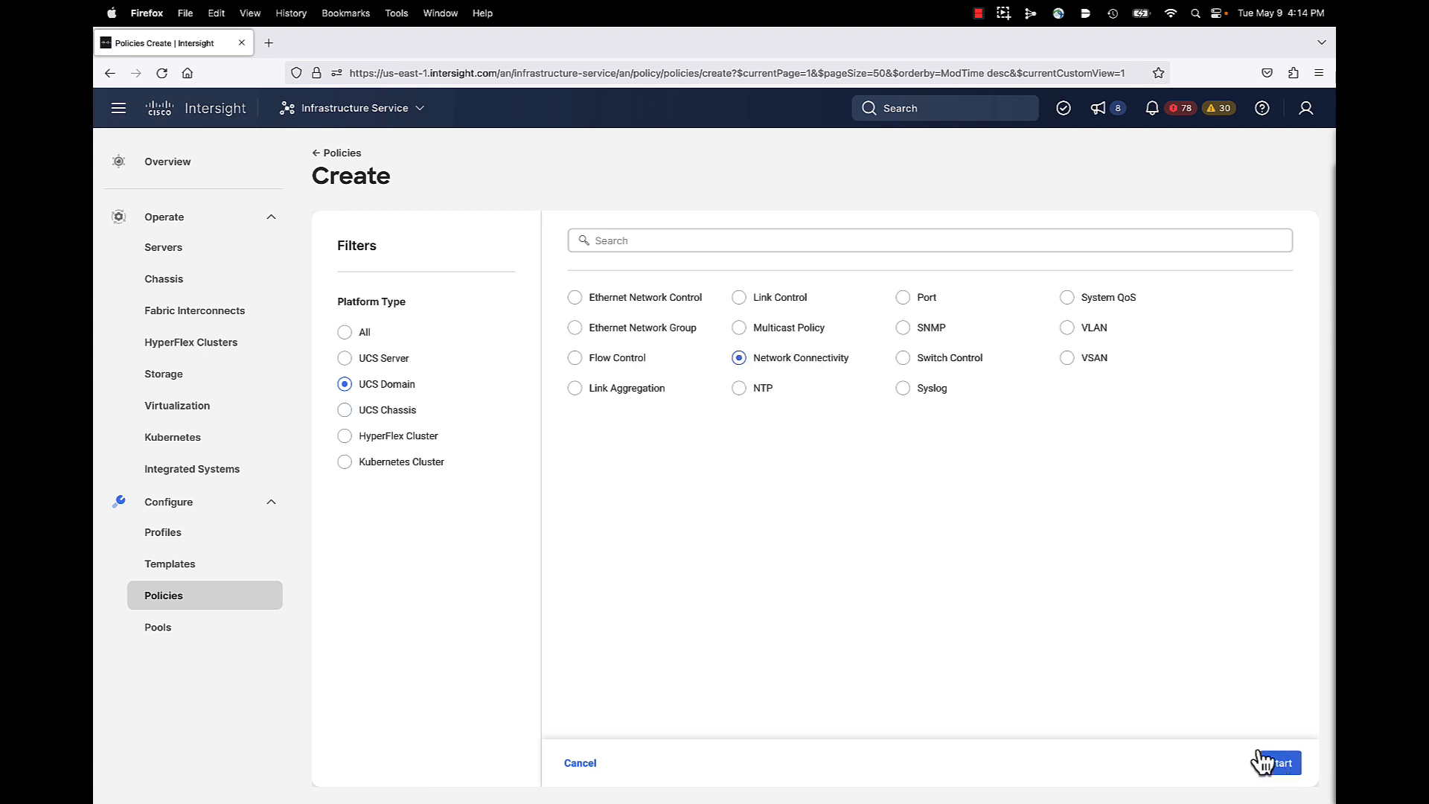
# Name the new Network Connectivity policy B26-NetConnectivity in the default organization
pyautogui.click(1280, 762)
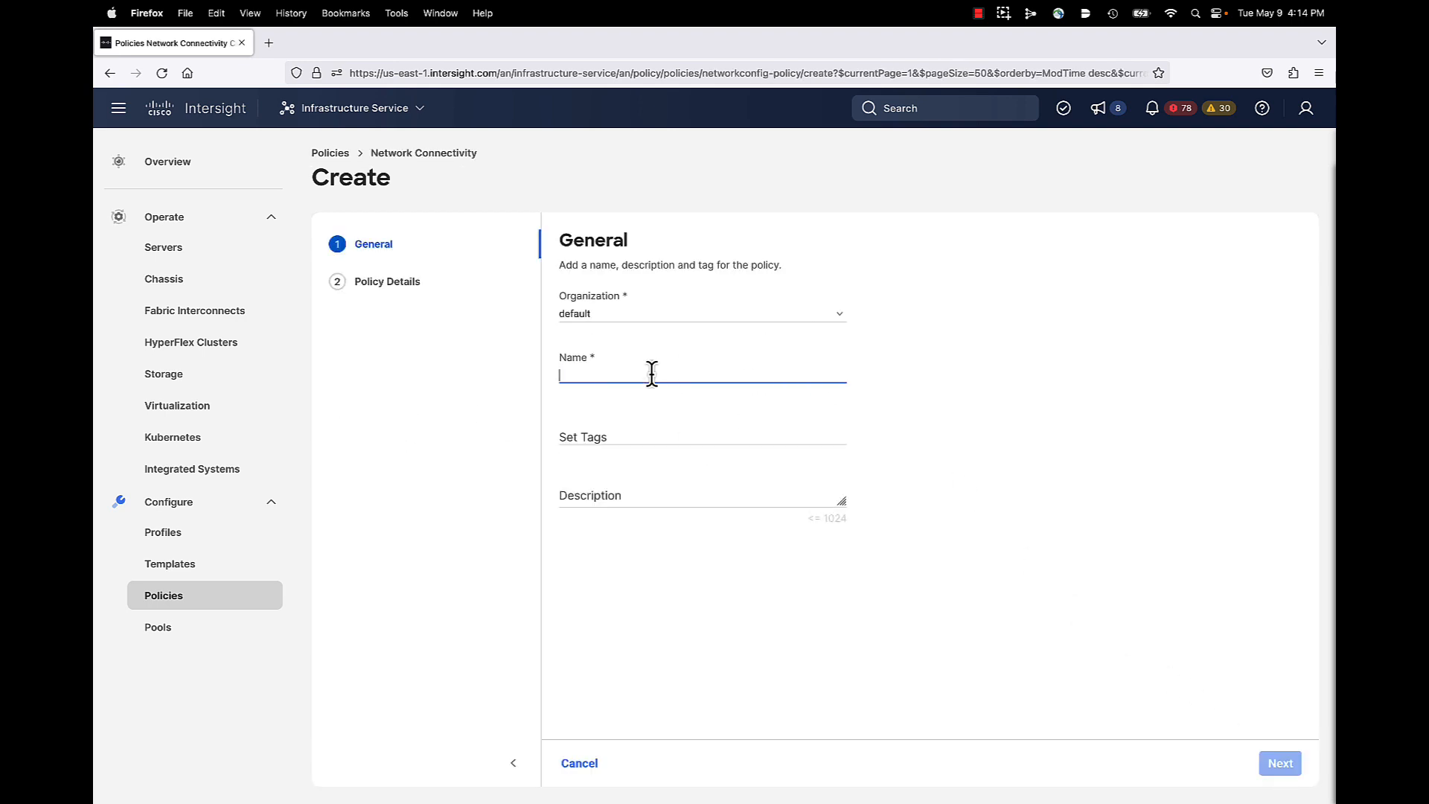
pyautogui.write('B26')
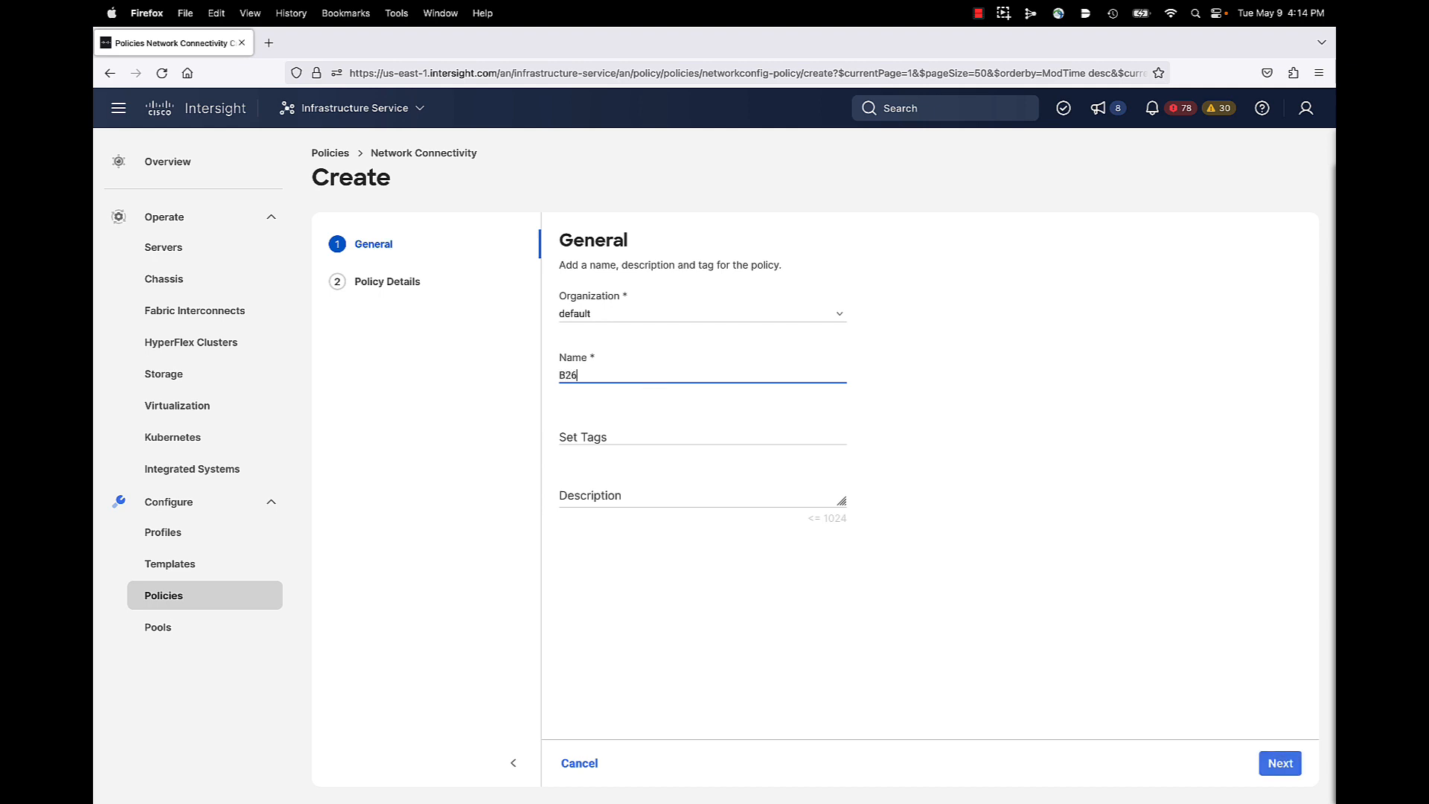
pyautogui.write('-NetConnectivity')
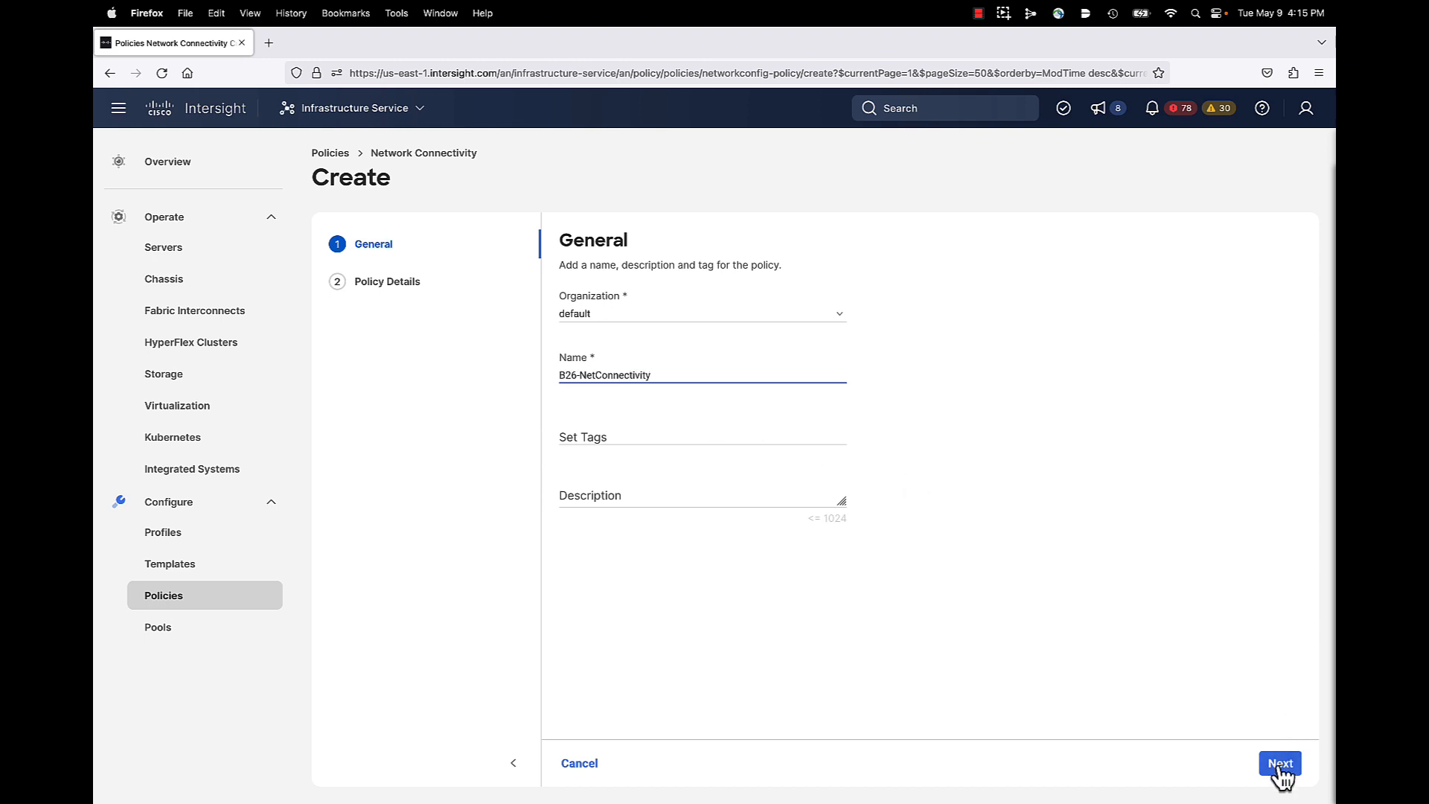
# Advance to Policy Details and show only UCS Domain DNS properties
pyautogui.click(1280, 762)
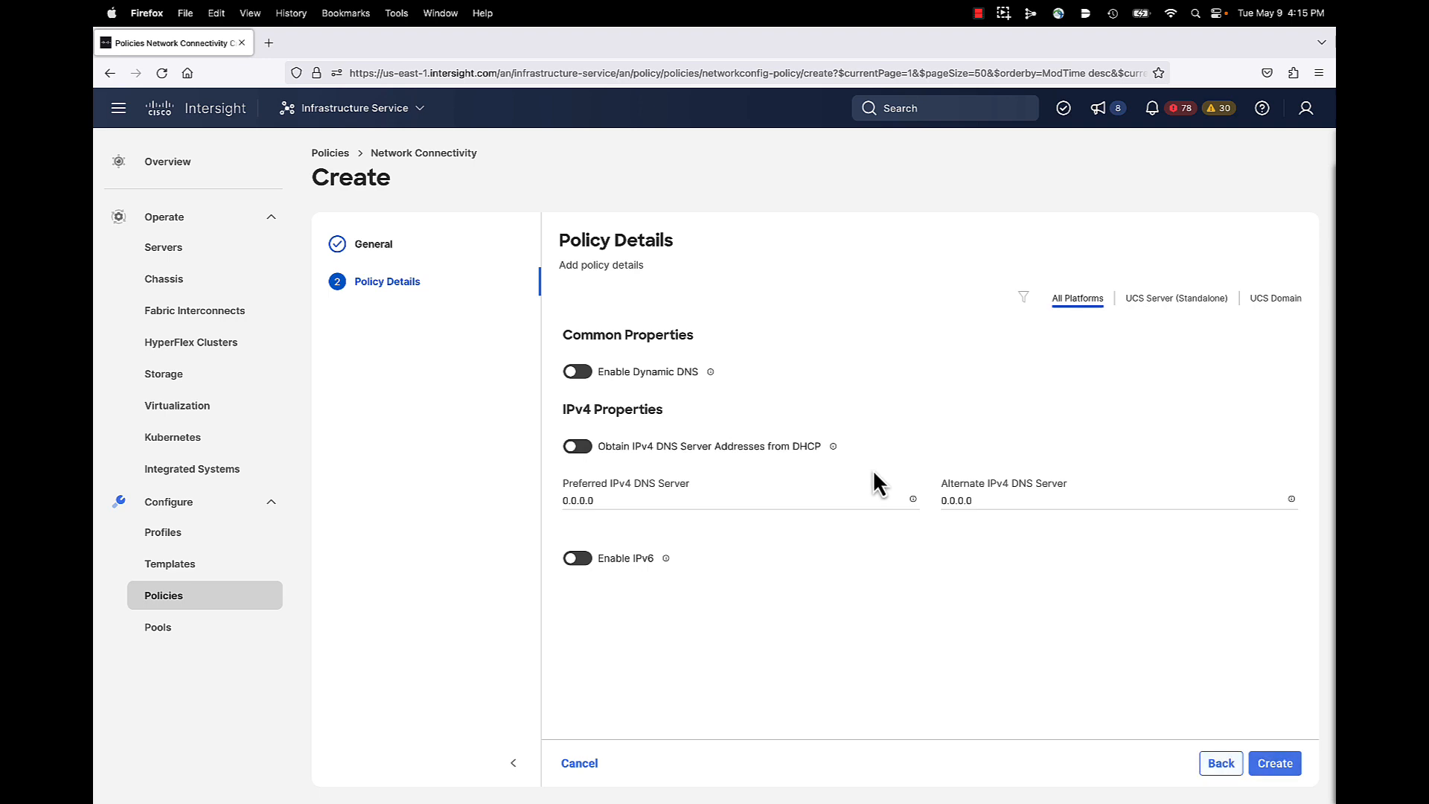
pyautogui.moveTo(1247, 277)
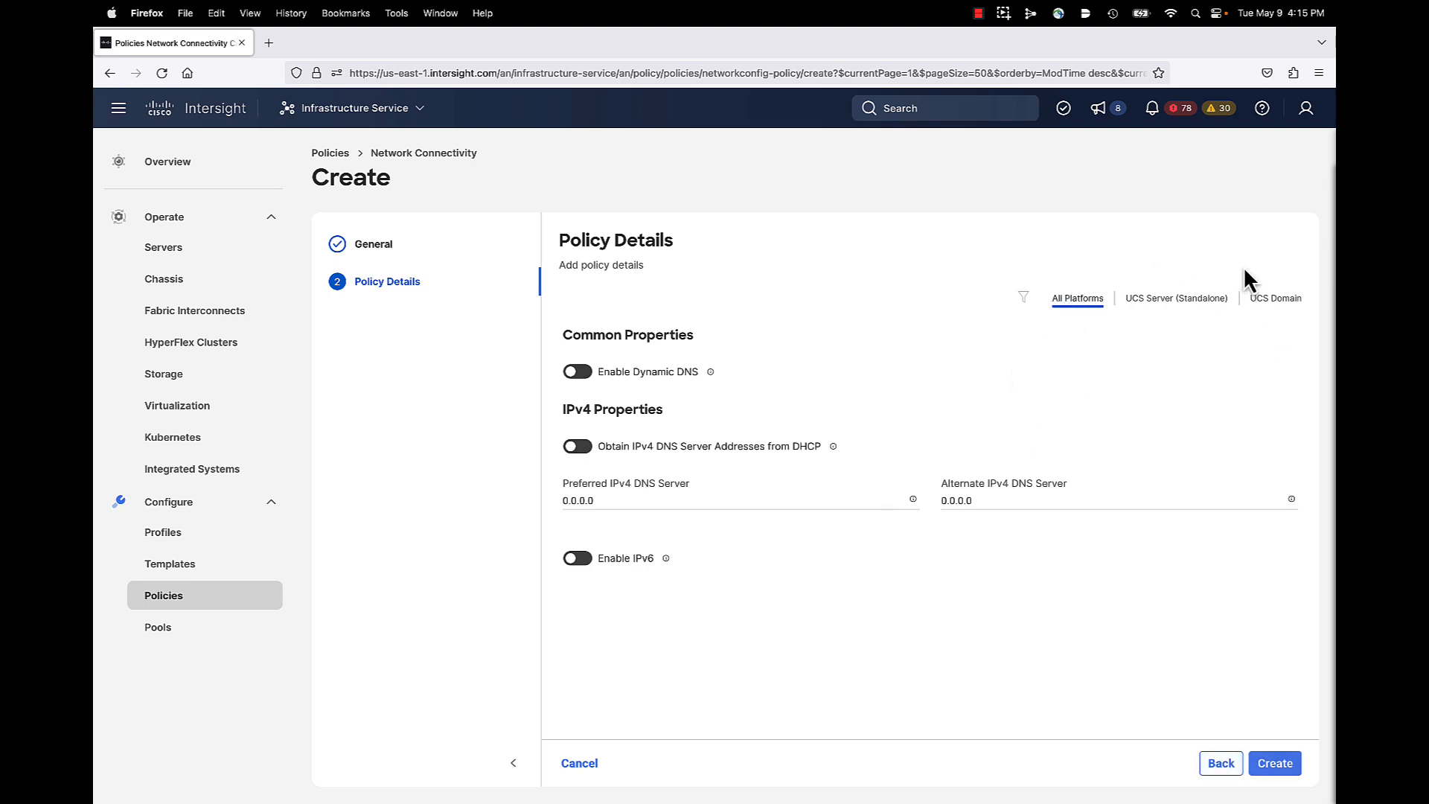
pyautogui.moveTo(1075, 311)
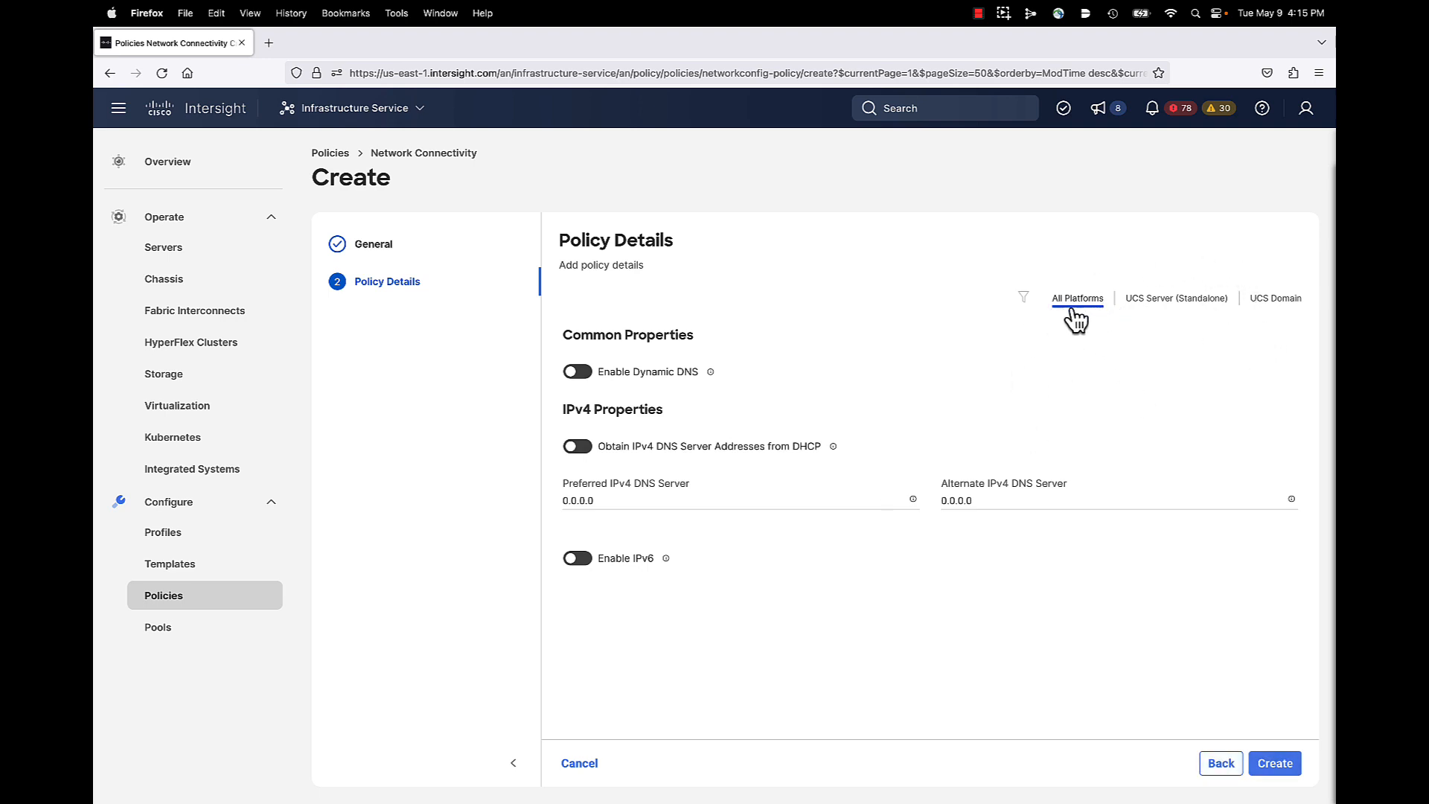
pyautogui.click(1176, 298)
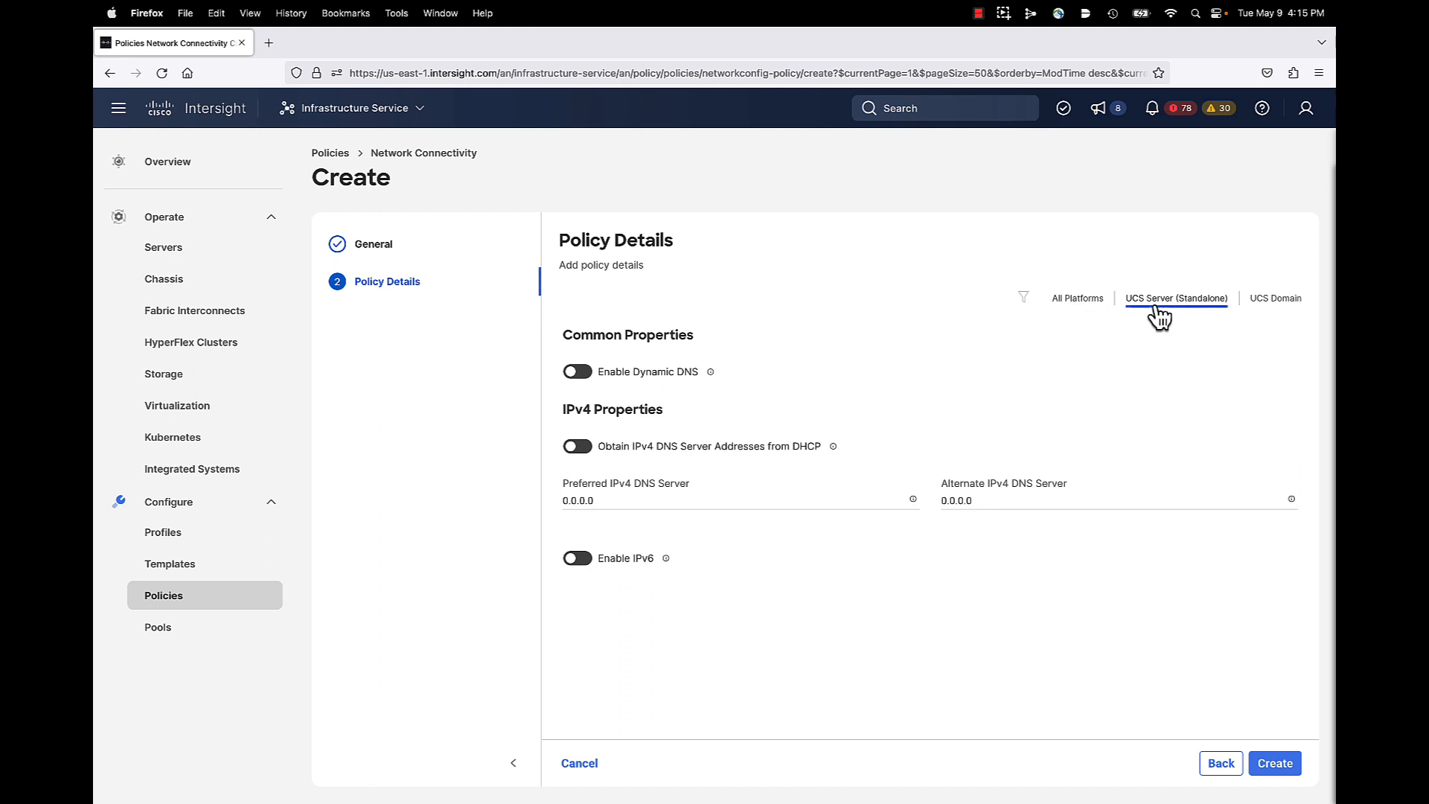
pyautogui.moveTo(1189, 313)
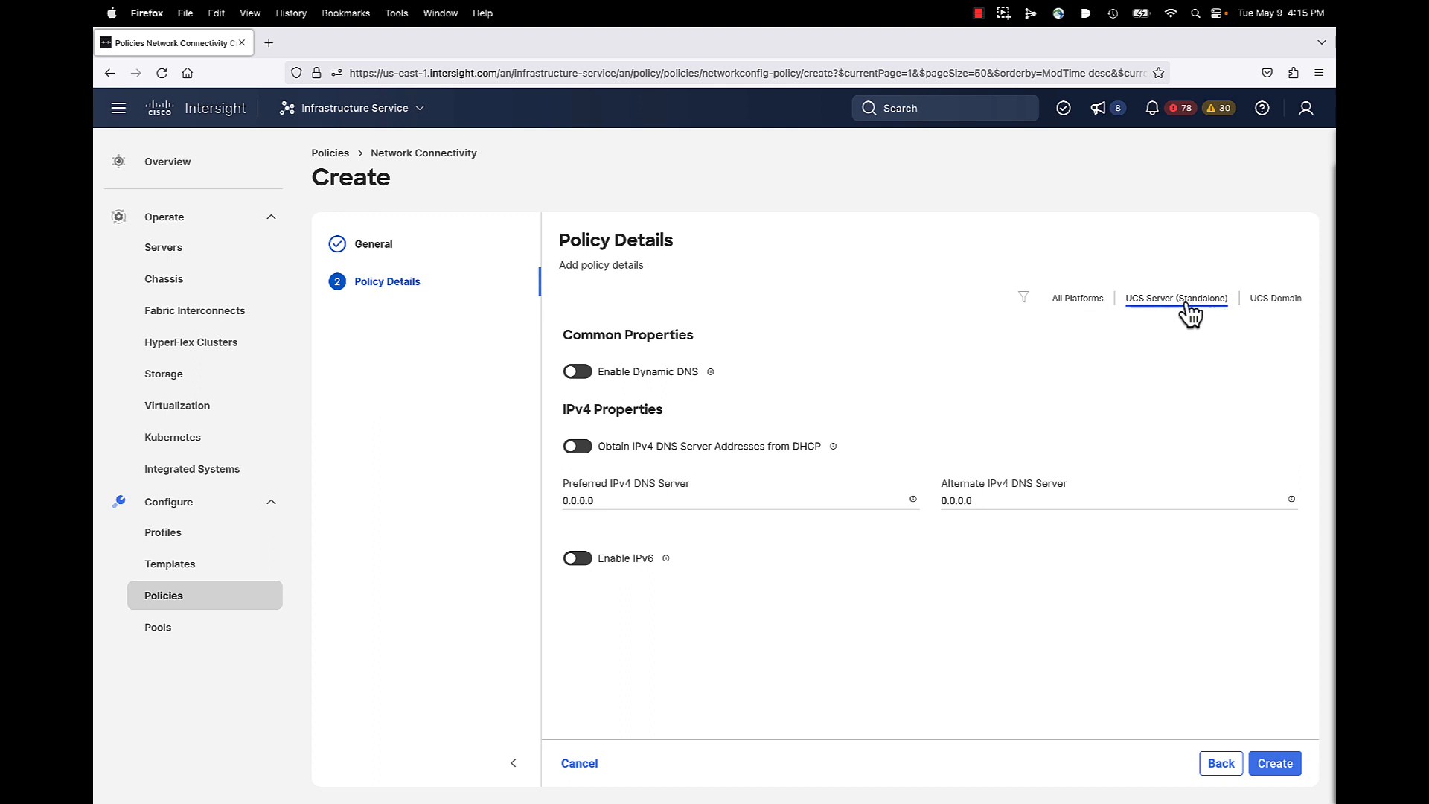
pyautogui.click(1275, 298)
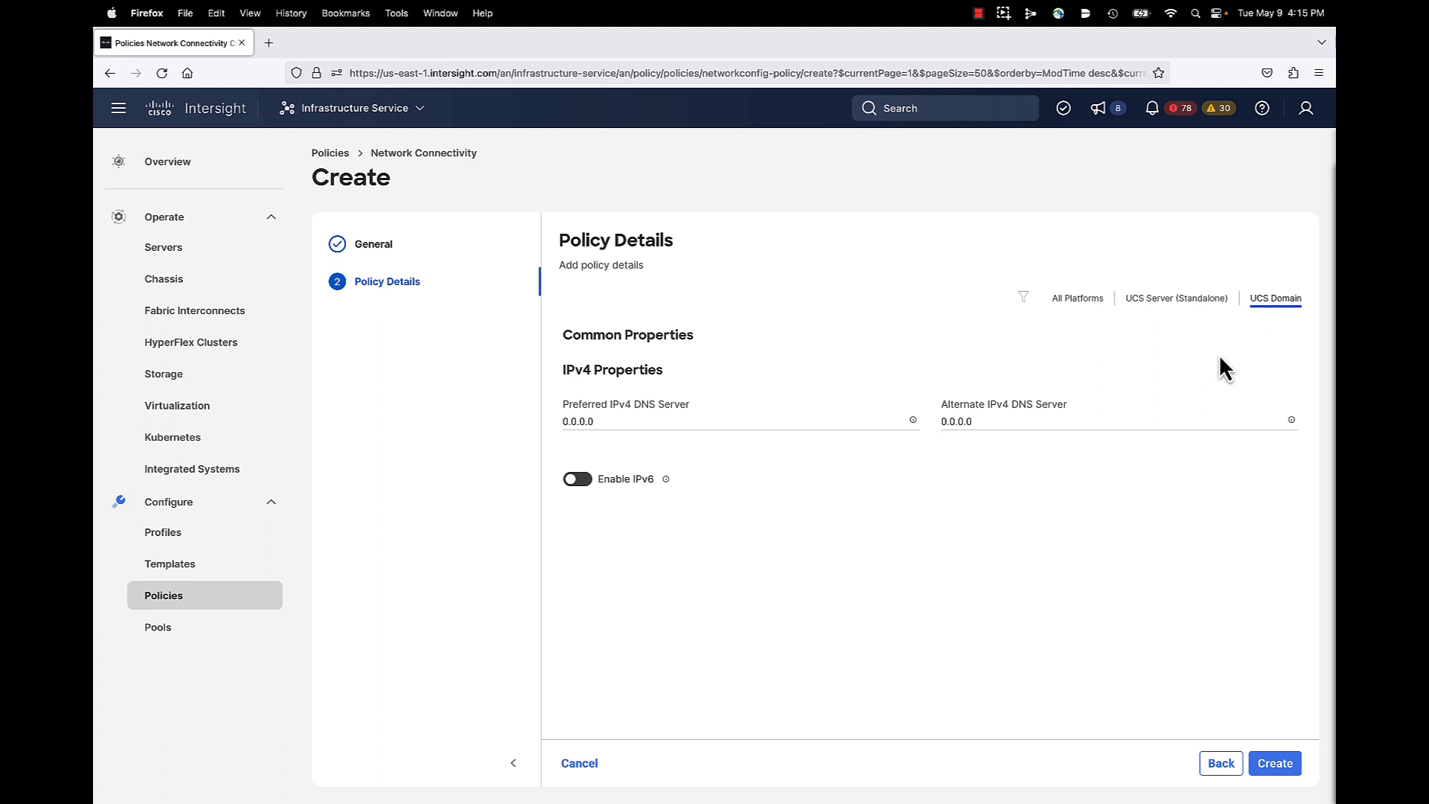
pyautogui.moveTo(979, 469)
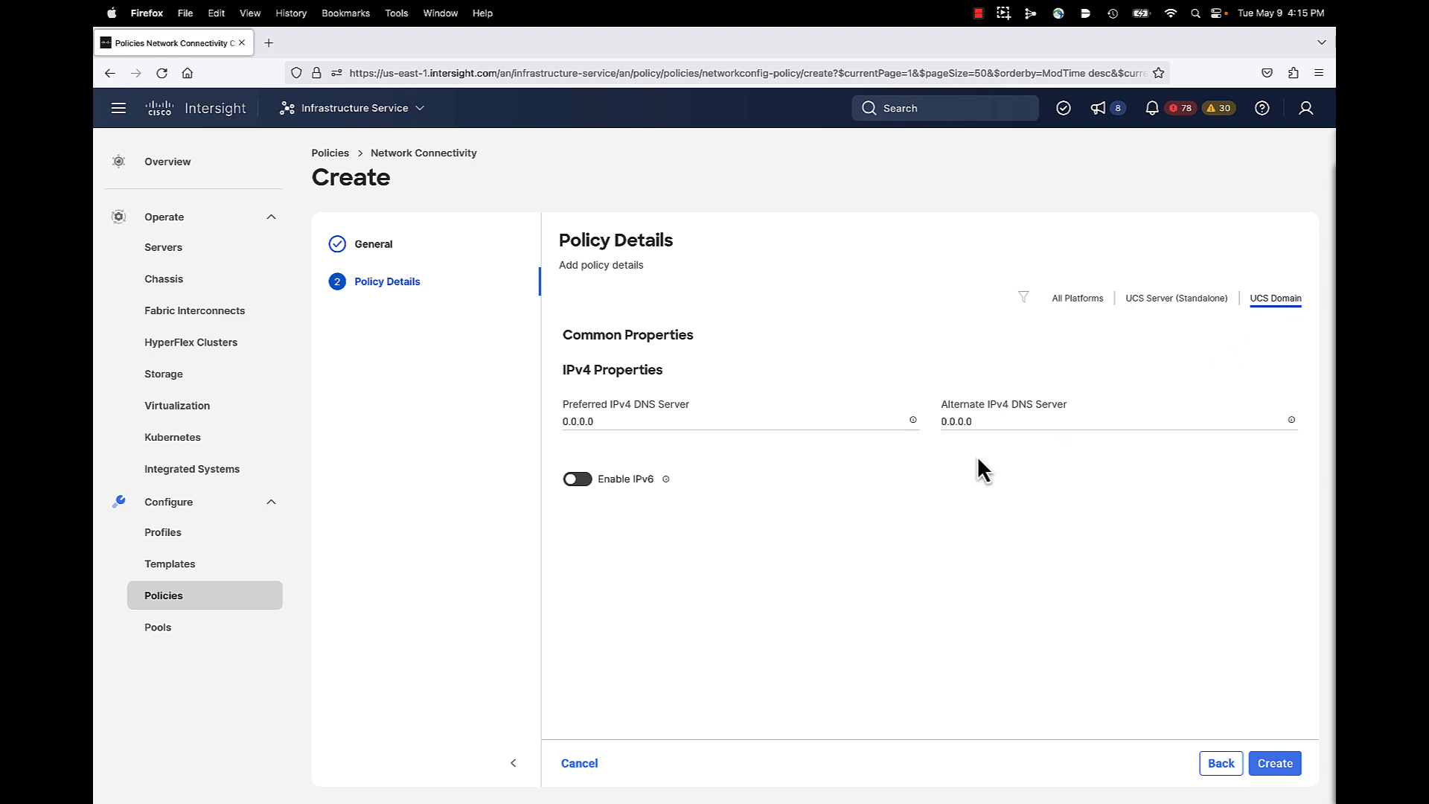
pyautogui.moveTo(668, 447)
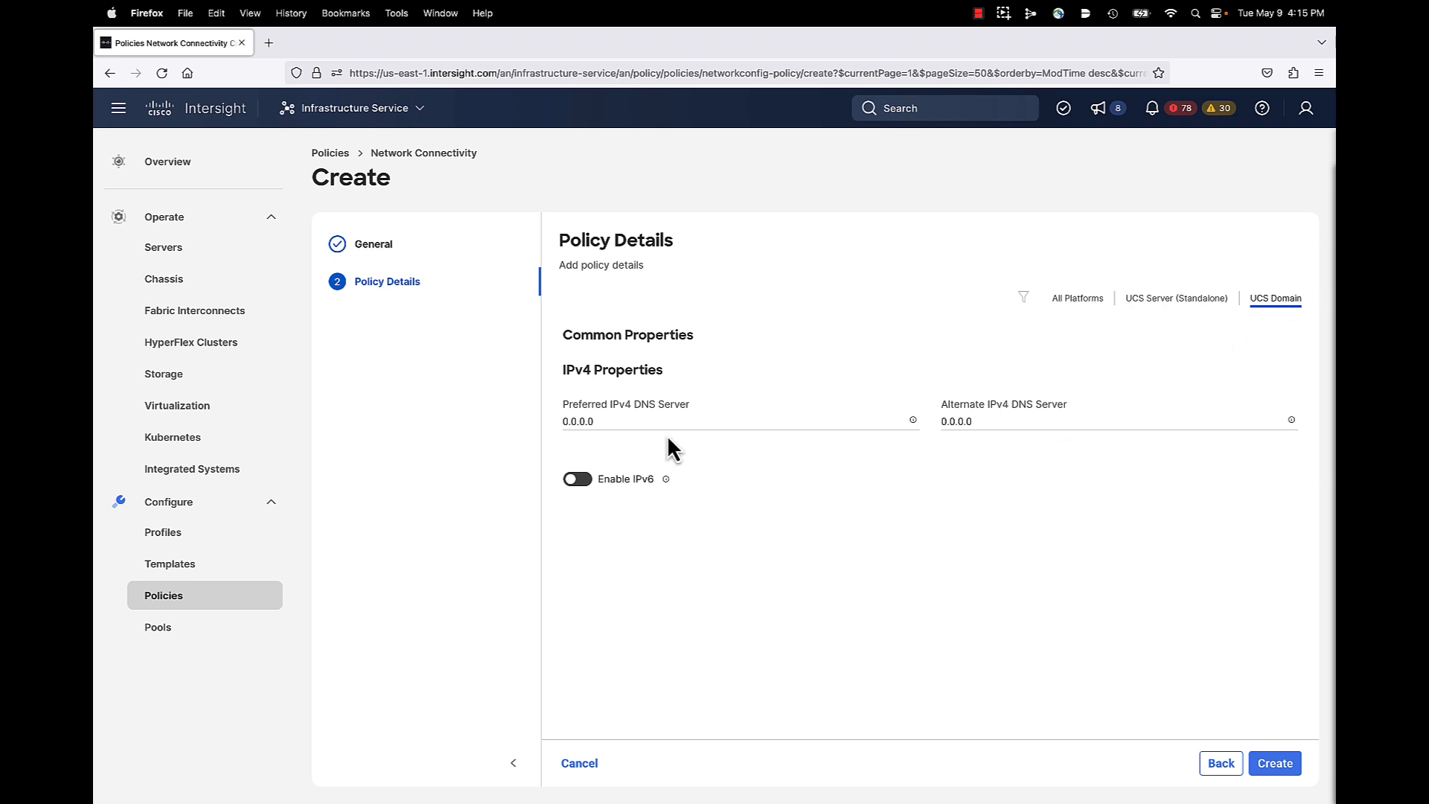
pyautogui.click(979, 423)
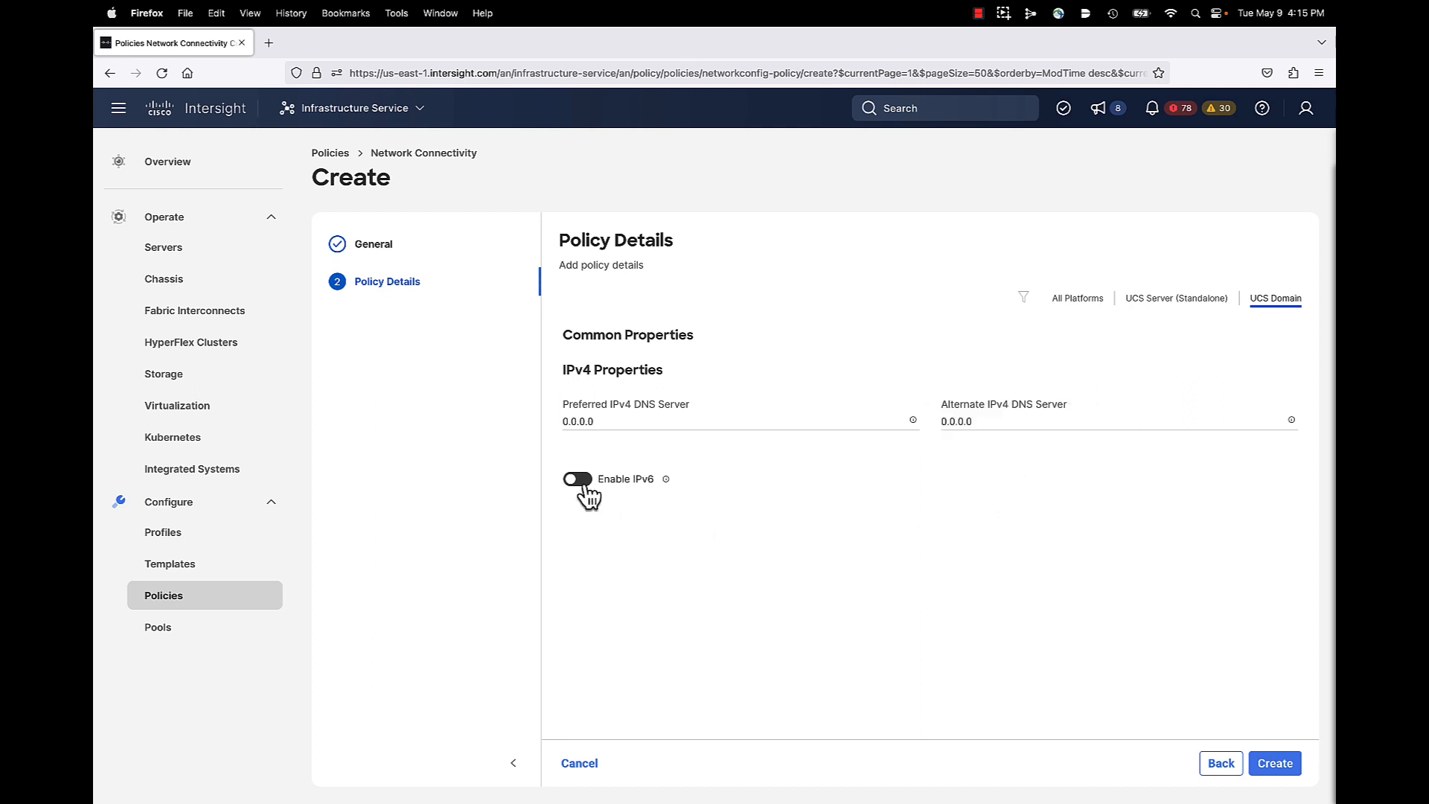
pyautogui.click(580, 479)
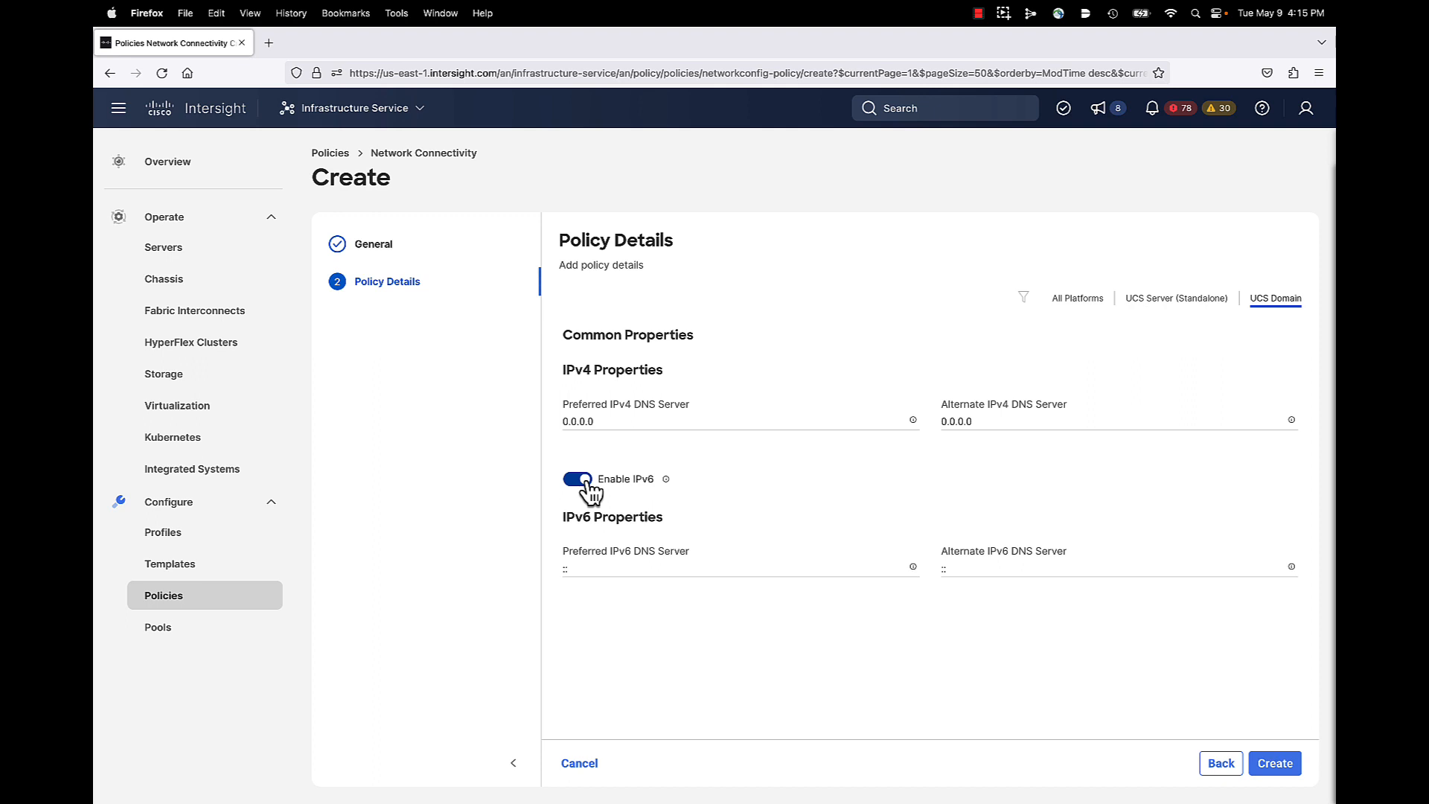
pyautogui.click(577, 480)
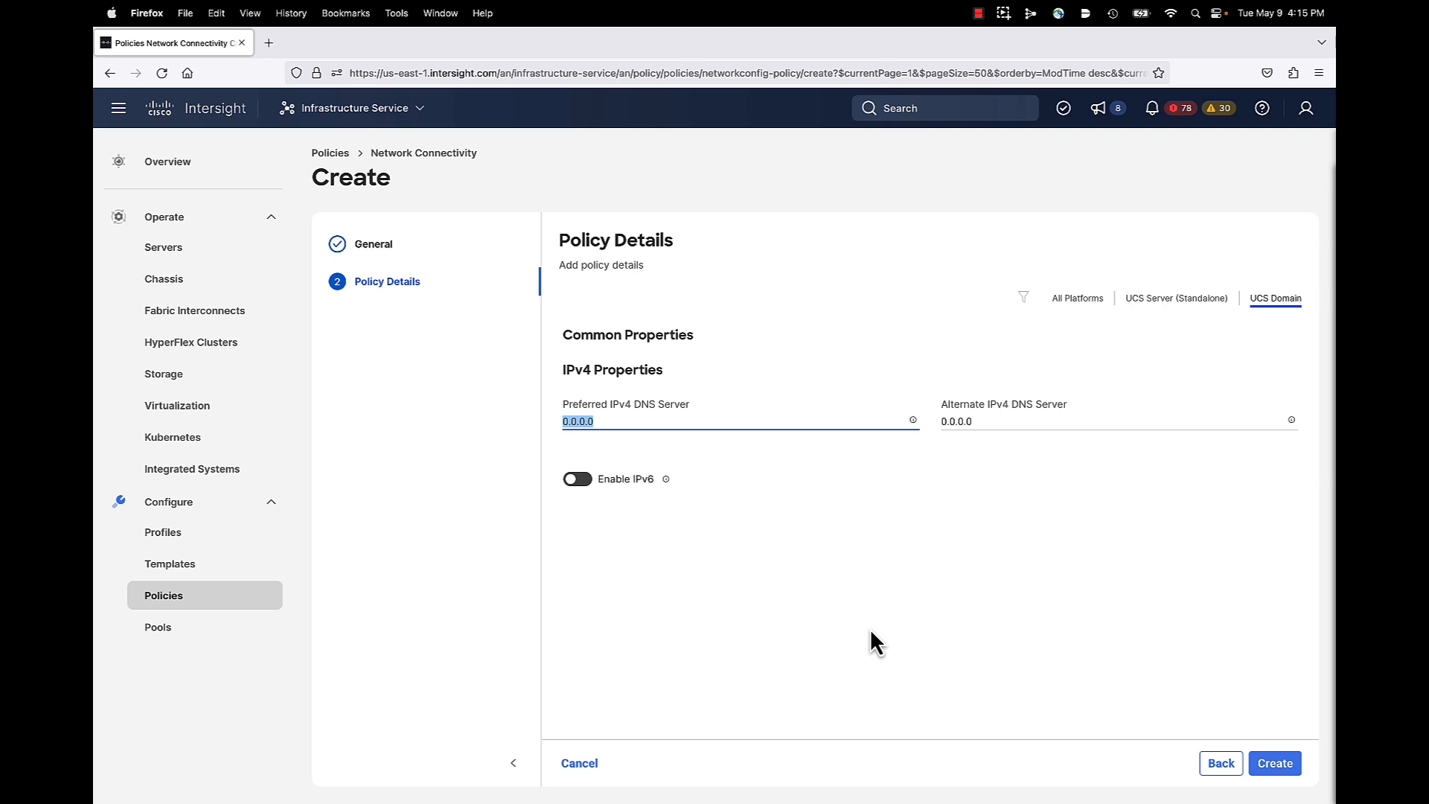
# Create the policy with preferred DNS 172.28.225.2 and alternate DNS 171.70.168.183
pyautogui.write('172.28.225.2')
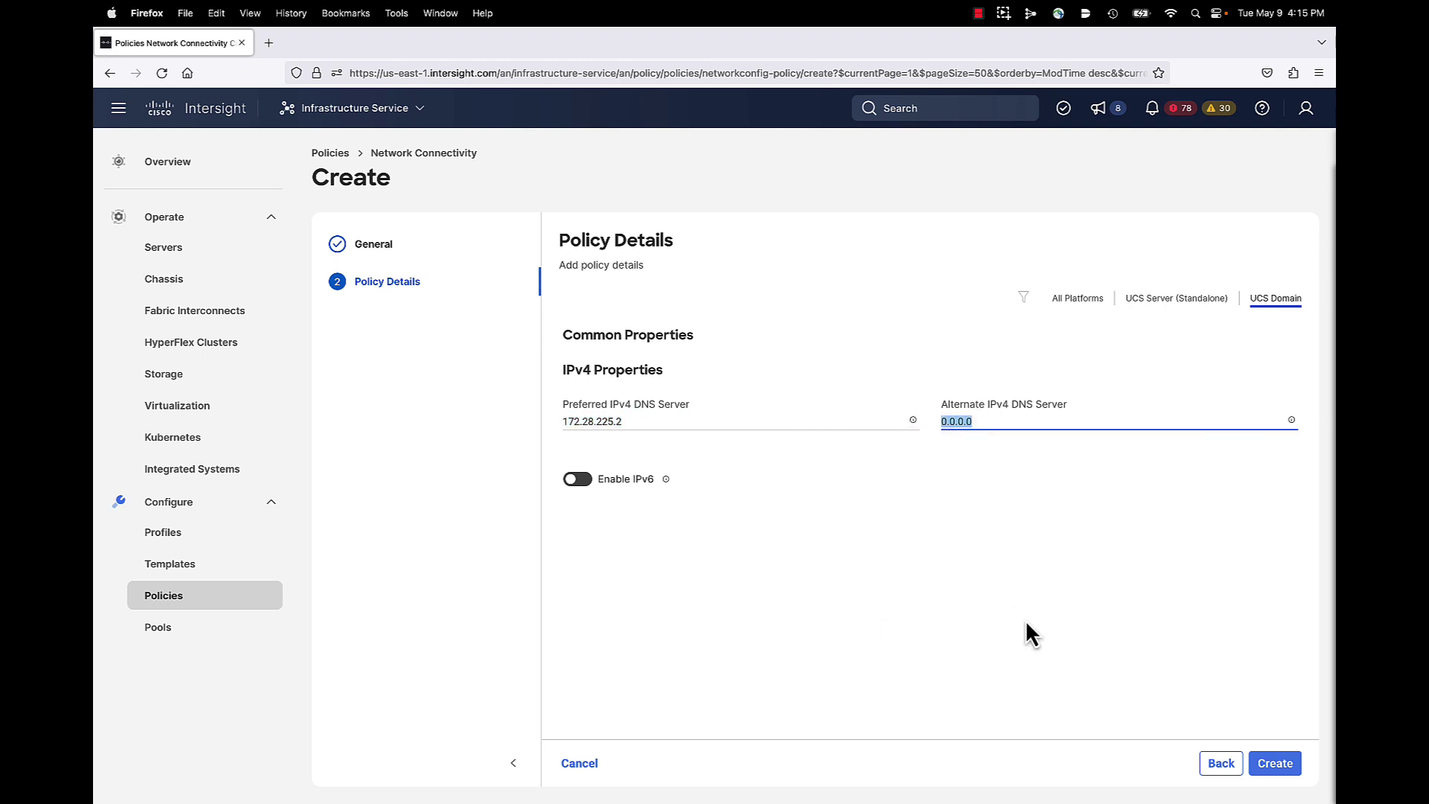
pyautogui.write('171.70.1')
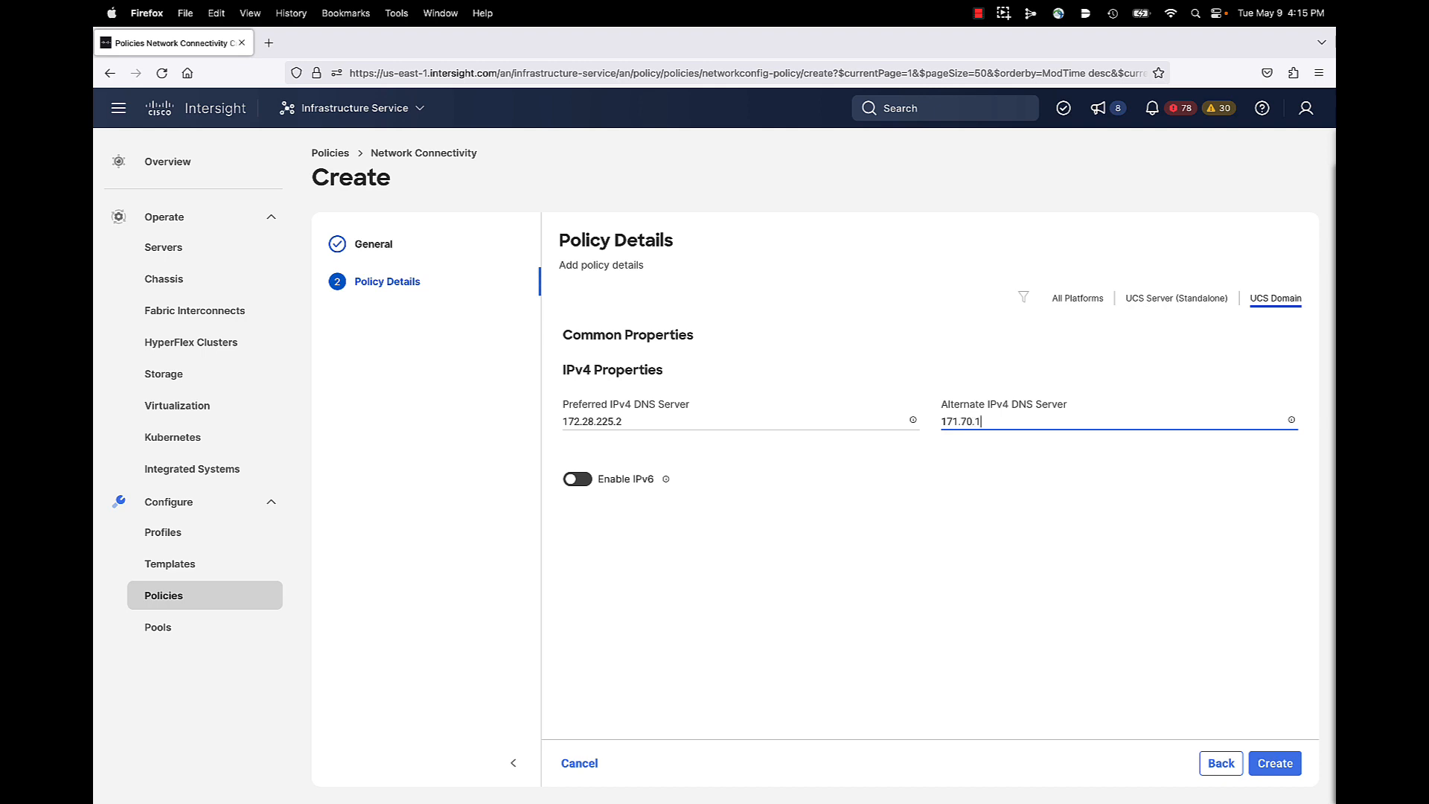
pyautogui.write('68.183')
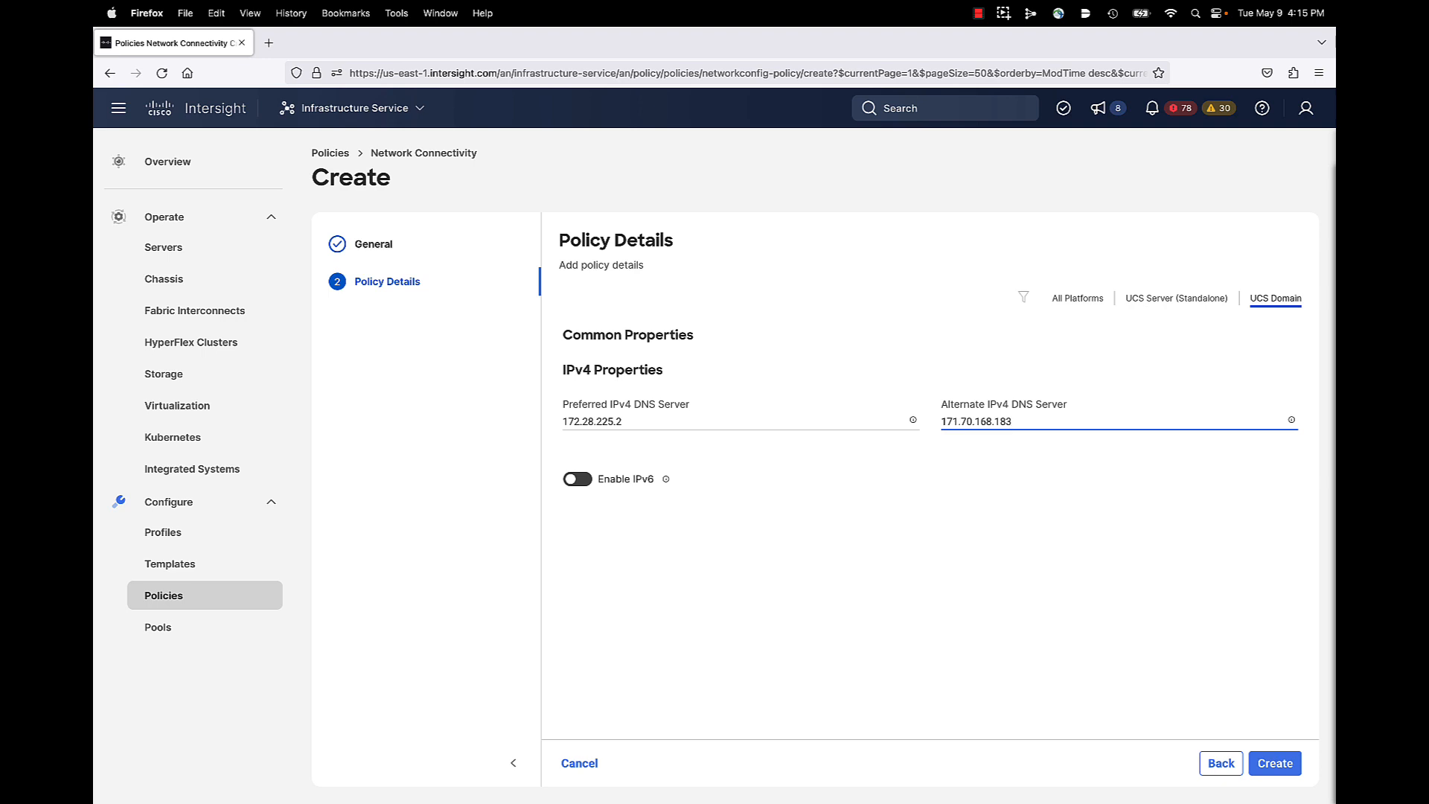
pyautogui.click(1275, 762)
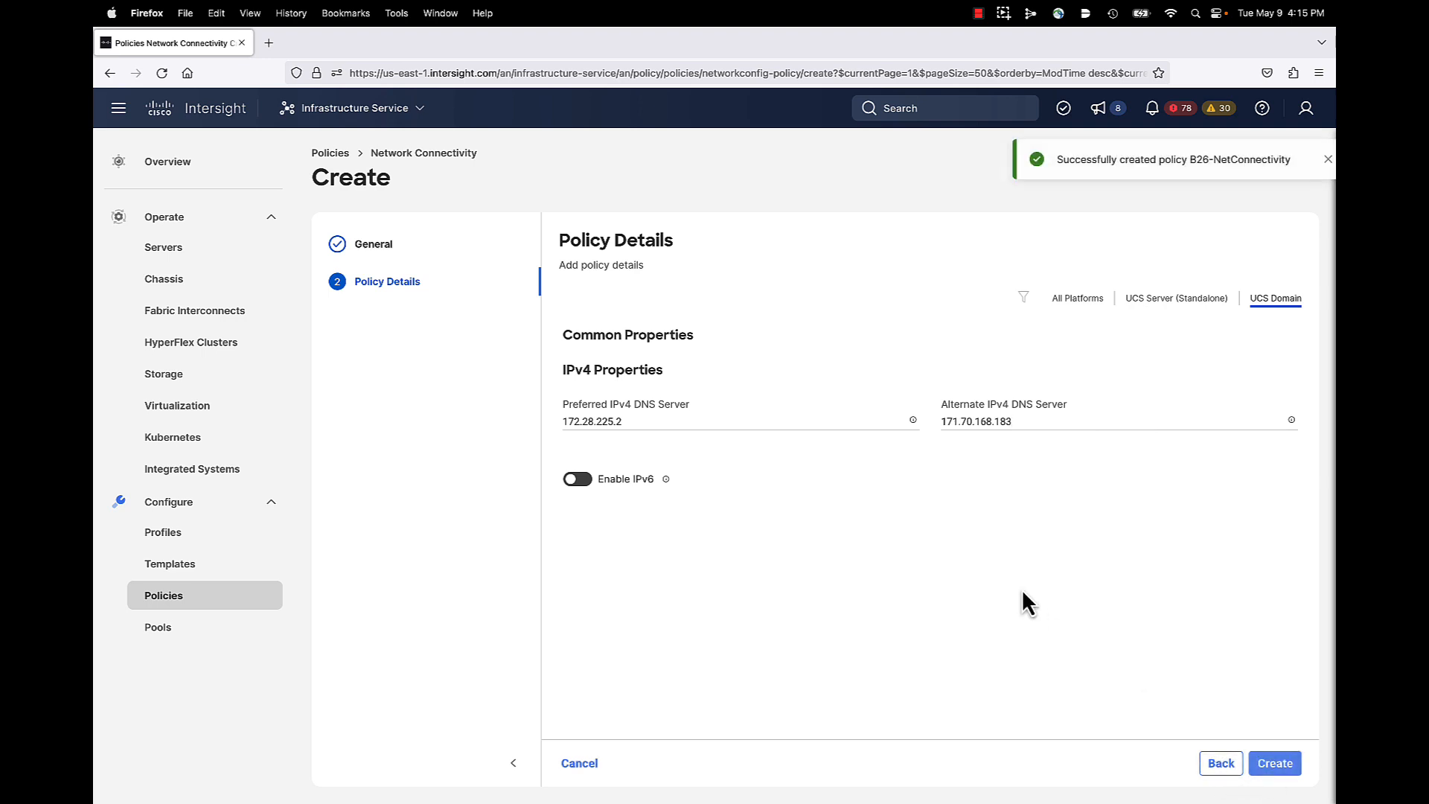
pyautogui.click(1273, 762)
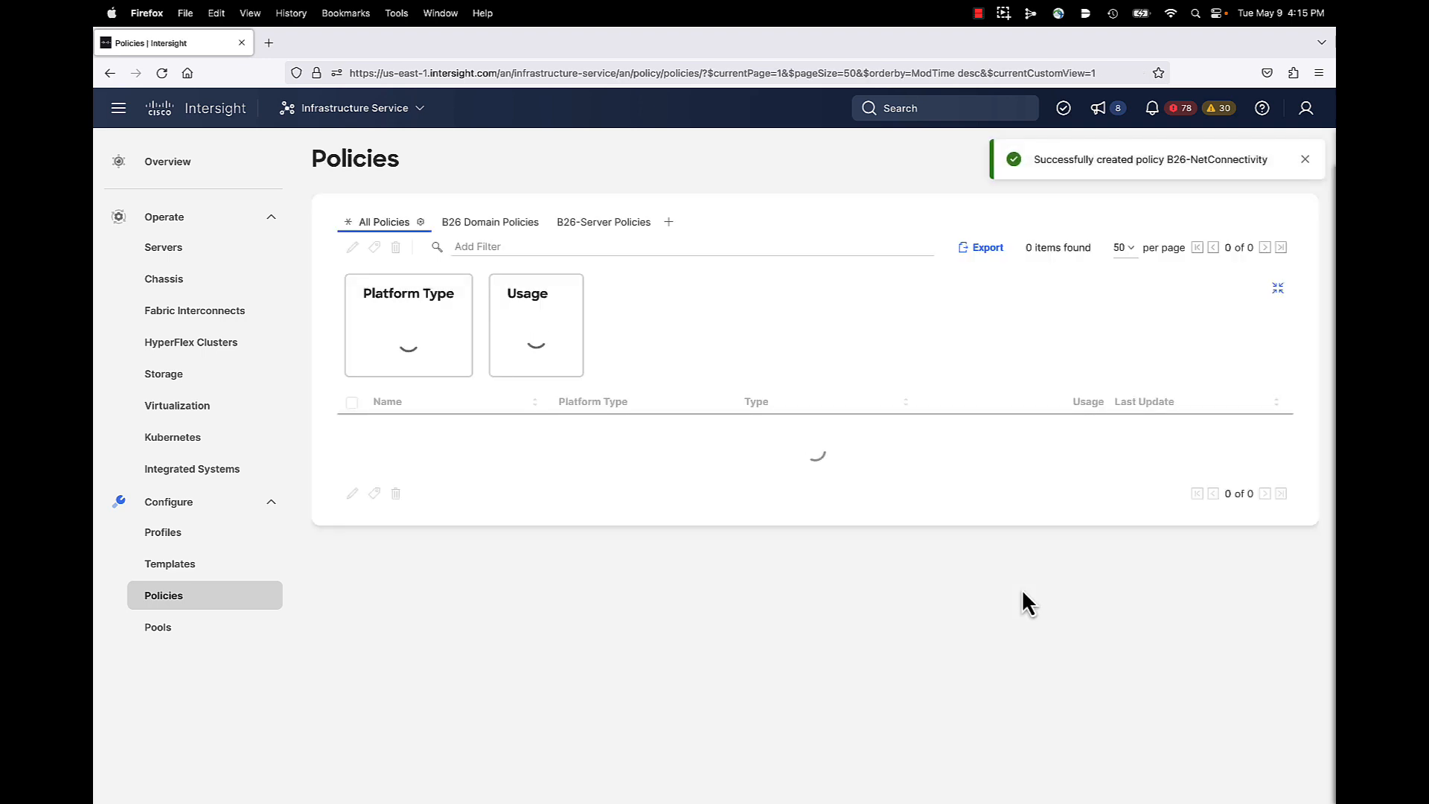